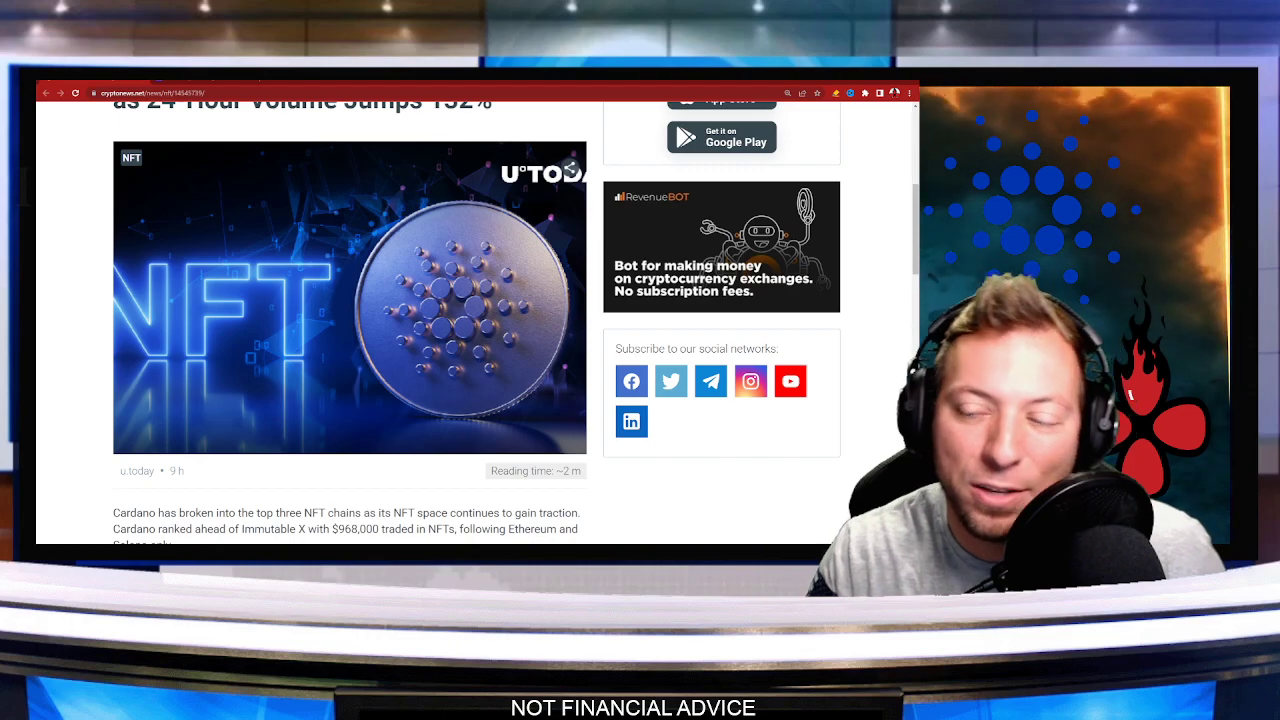
- Scroll past the header image to the Stocktwits tweet and the 132% volume paragraph
scroll("down", 3)
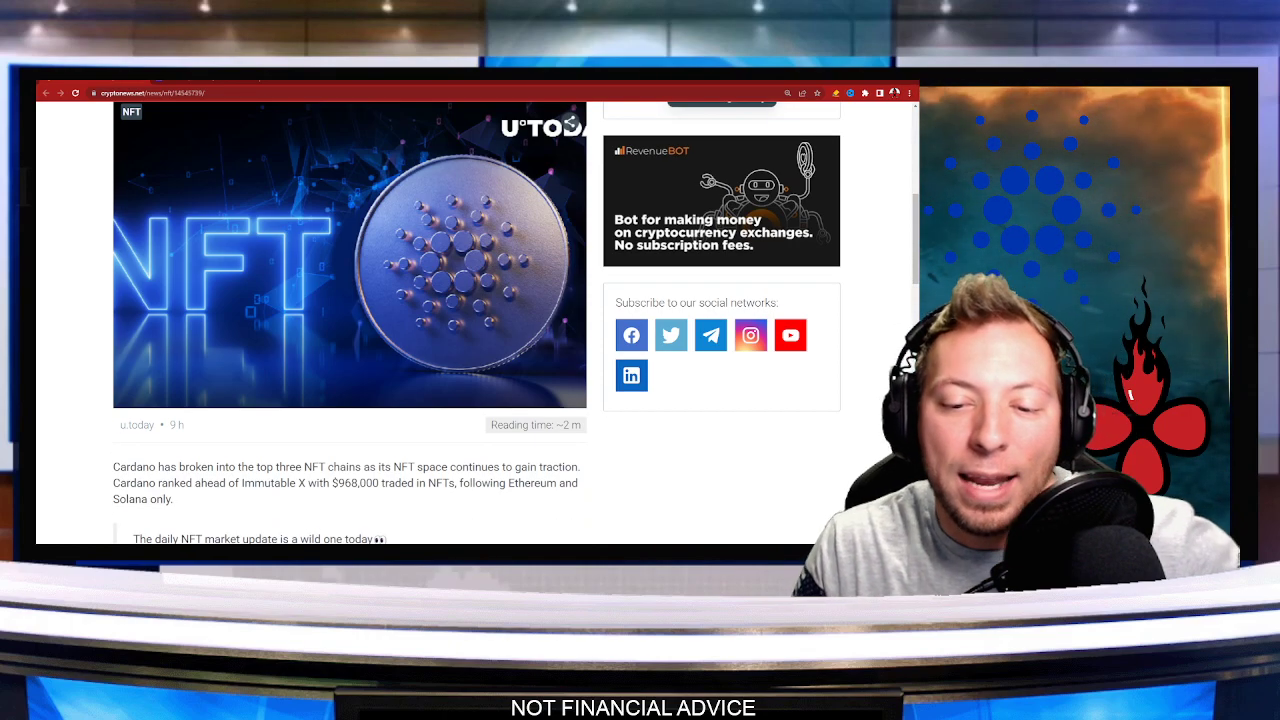
scroll("down", 3)
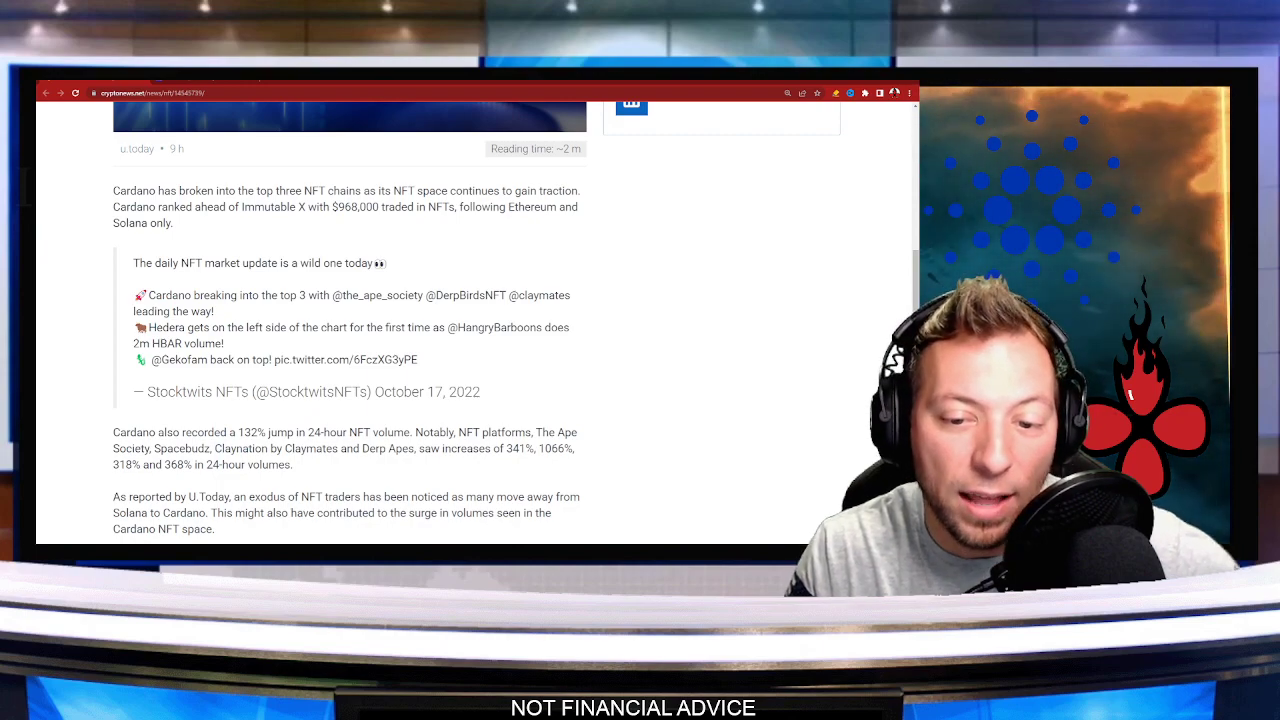
- Drag across the article, then scroll to the OpenCNFT trade figures and rising floor prices
left_click_drag(148, 432, 347, 432)
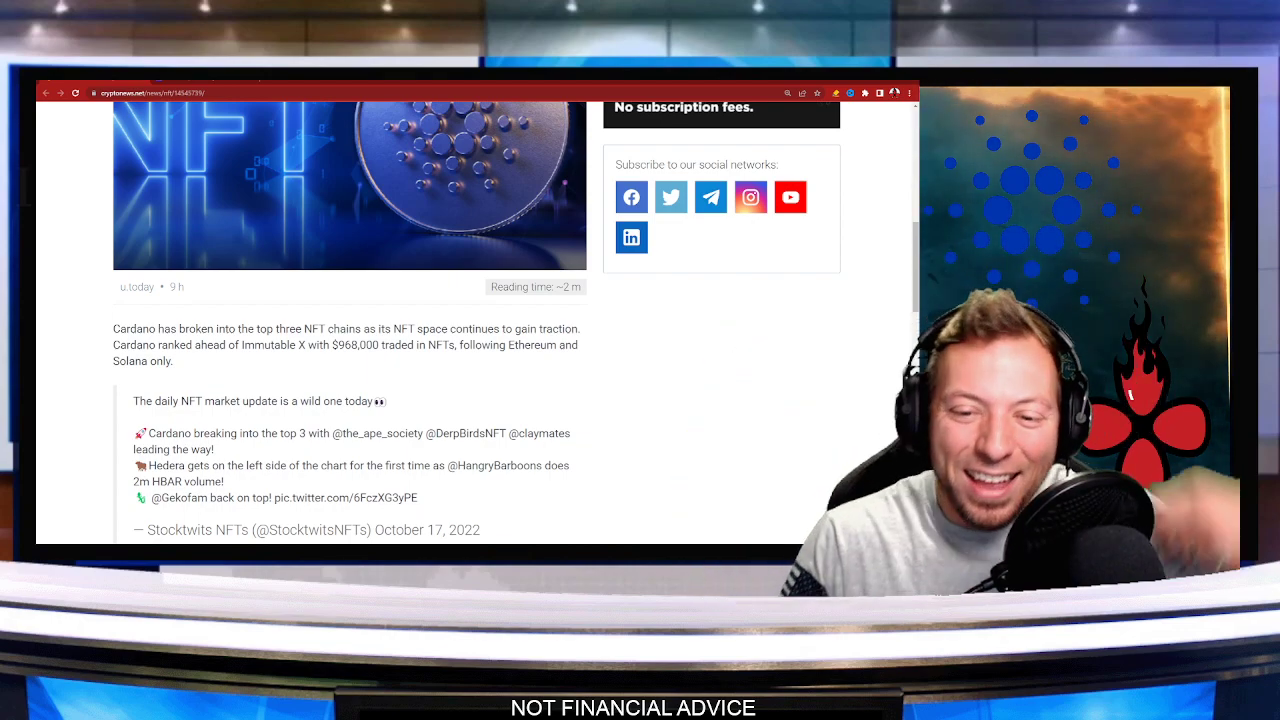
scroll("down", 3)
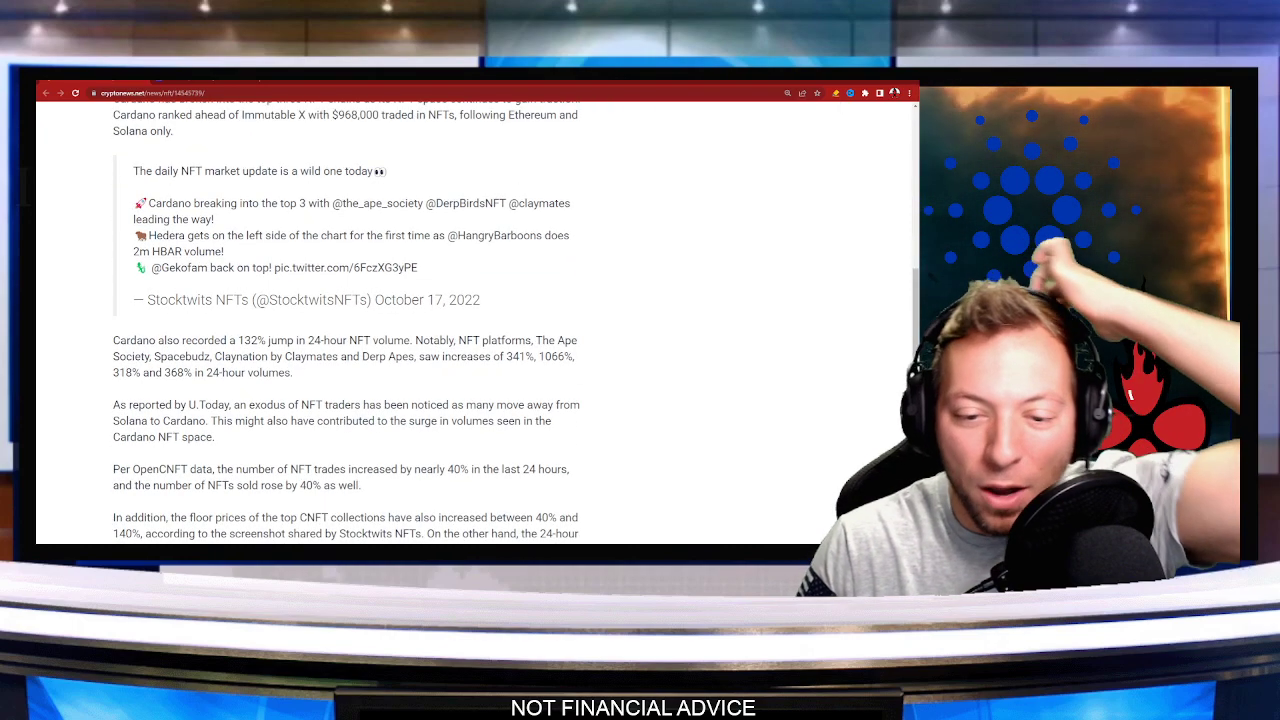